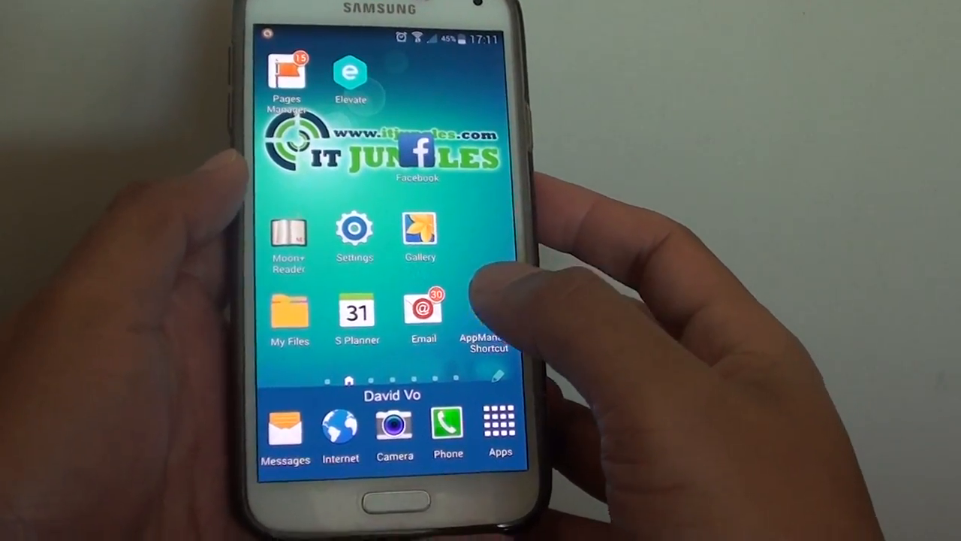
Launch S Planner from the home screen to show November 2014
left_click(357, 310)
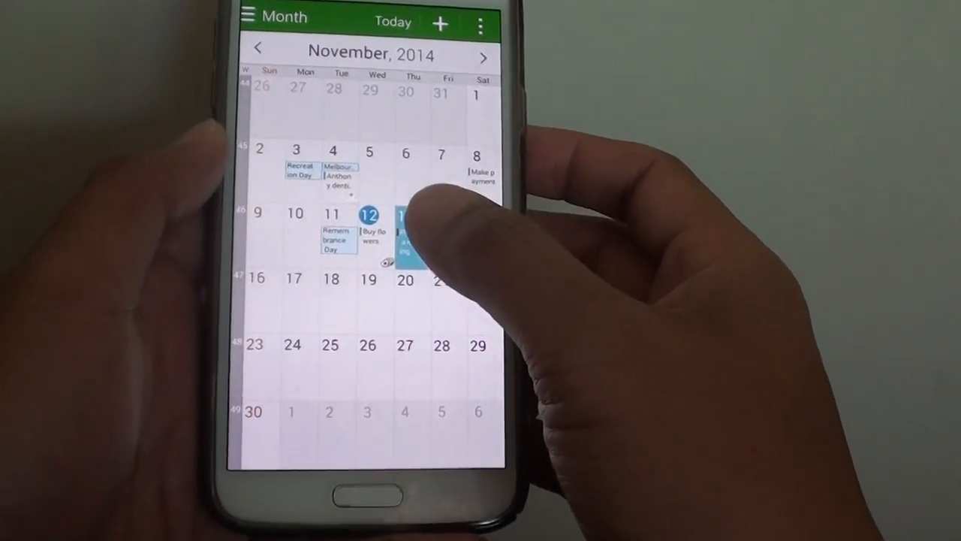
Select November 13 and open the 'Project a meeting' event details
left_click(406, 226)
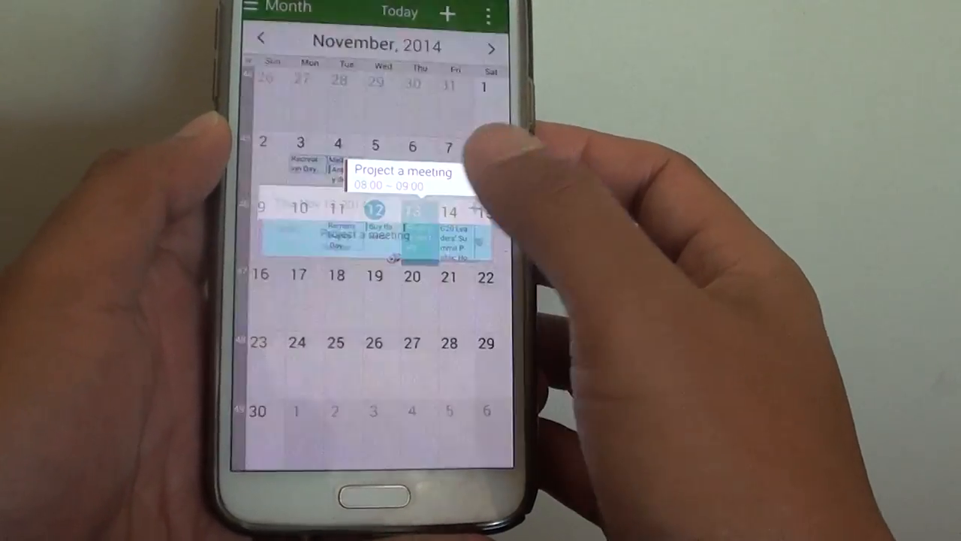
left_click(403, 178)
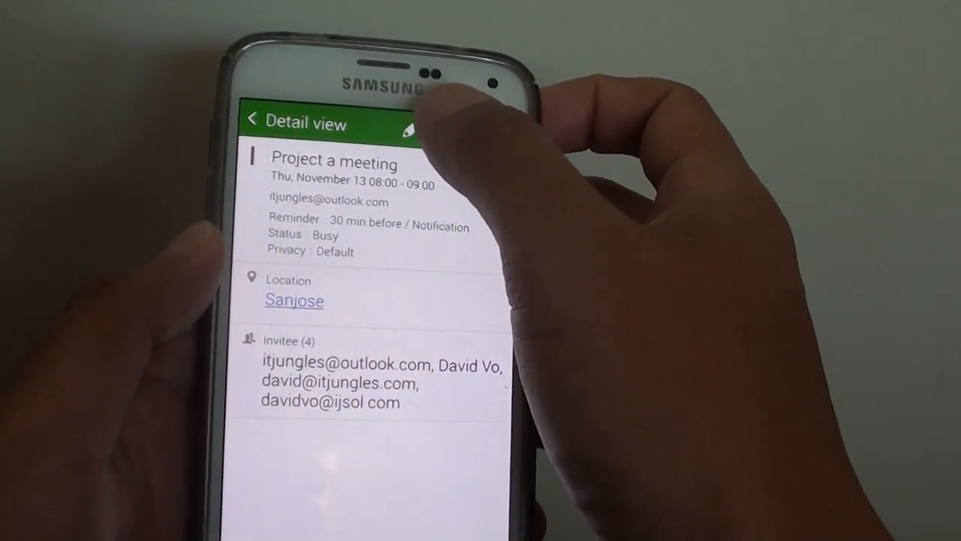
Edit the meeting, expand more options, and show the Status choices
left_click(409, 124)
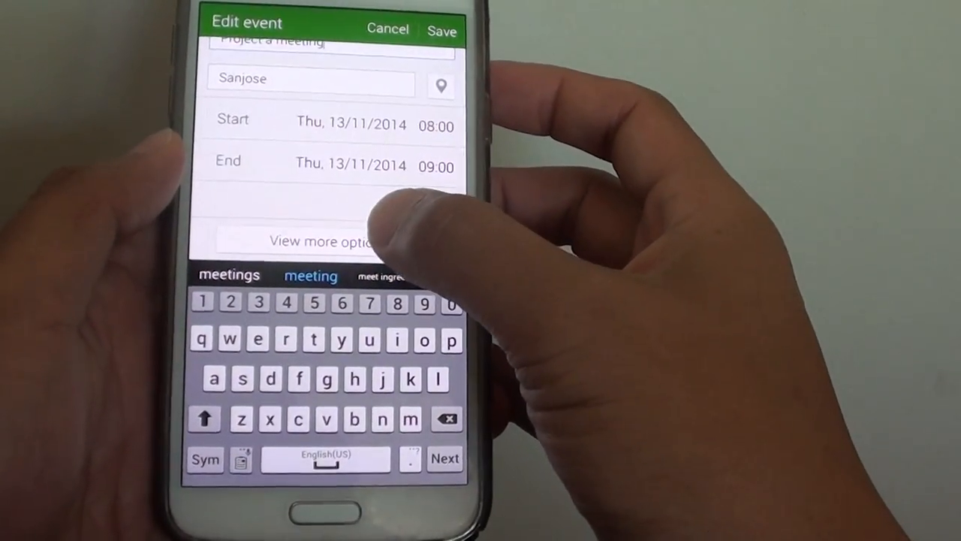
left_click(312, 242)
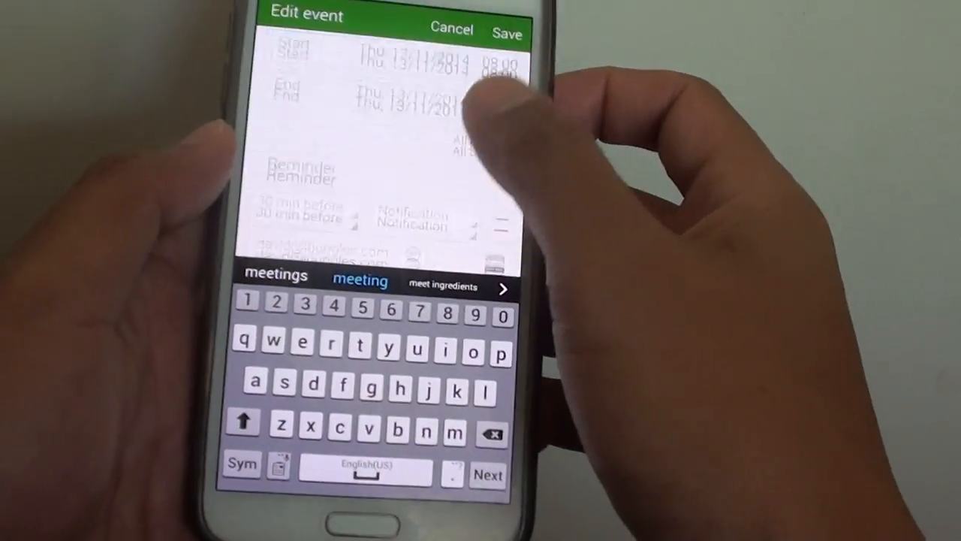
scroll("down", 3)
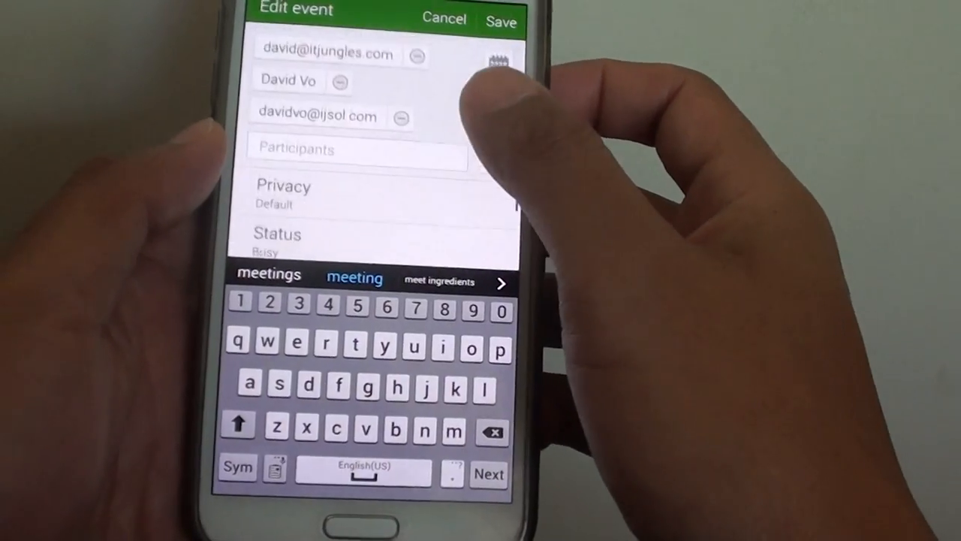
left_click(301, 241)
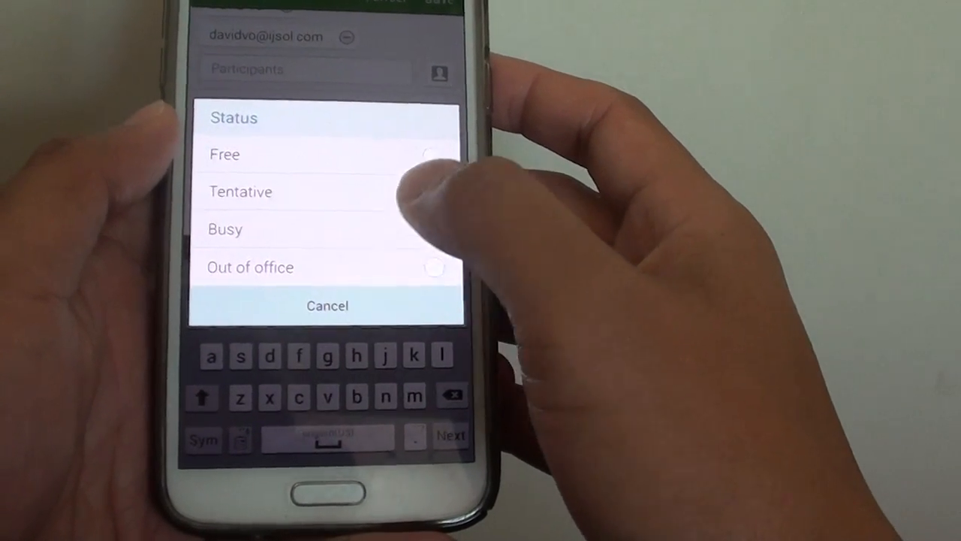
Set the meeting status to Tentative and save, sending updates to invitees
left_click(225, 229)
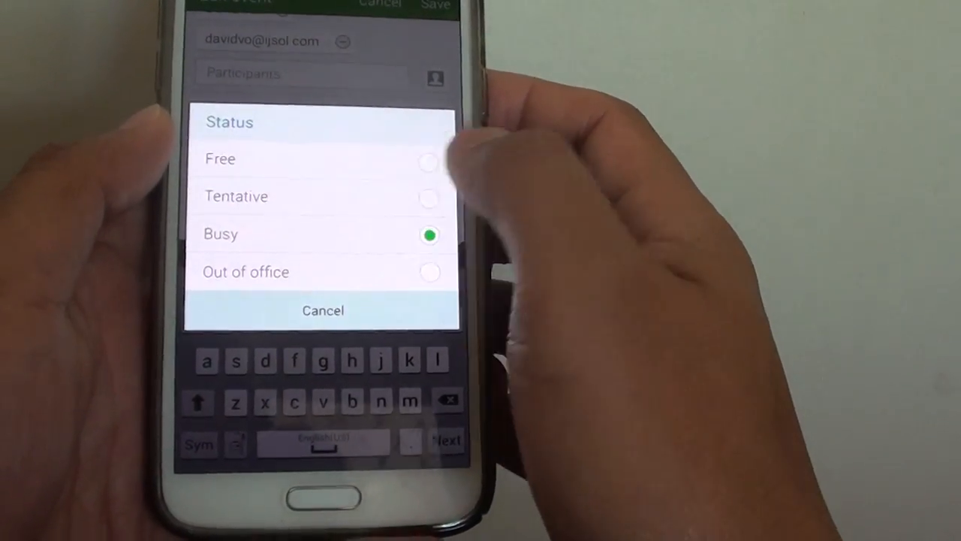
left_click(236, 196)
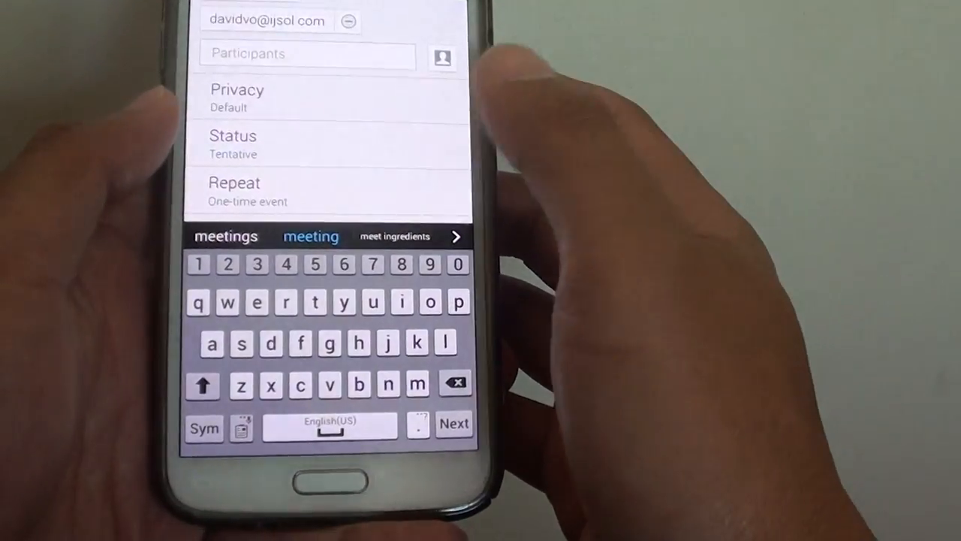
scroll("down", 3)
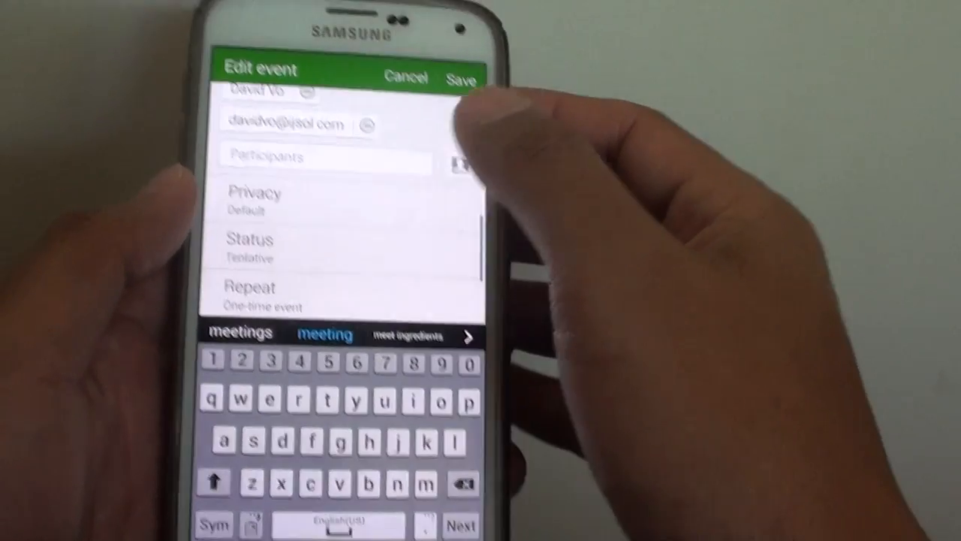
left_click(461, 77)
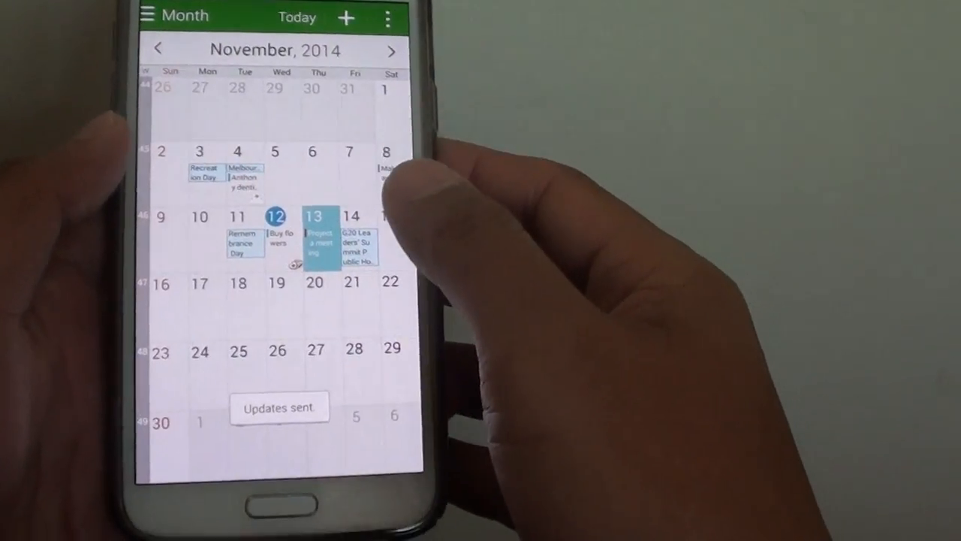